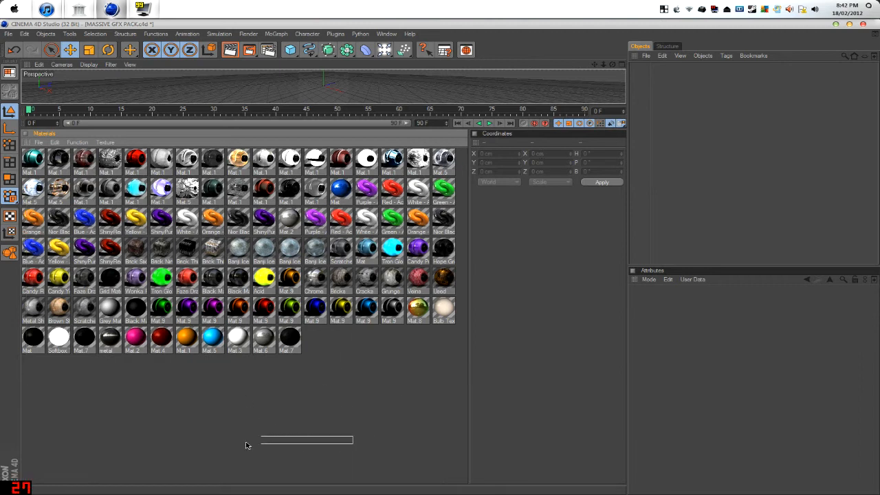
{"action": "mouse_move", "coordinate": [115, 242]}
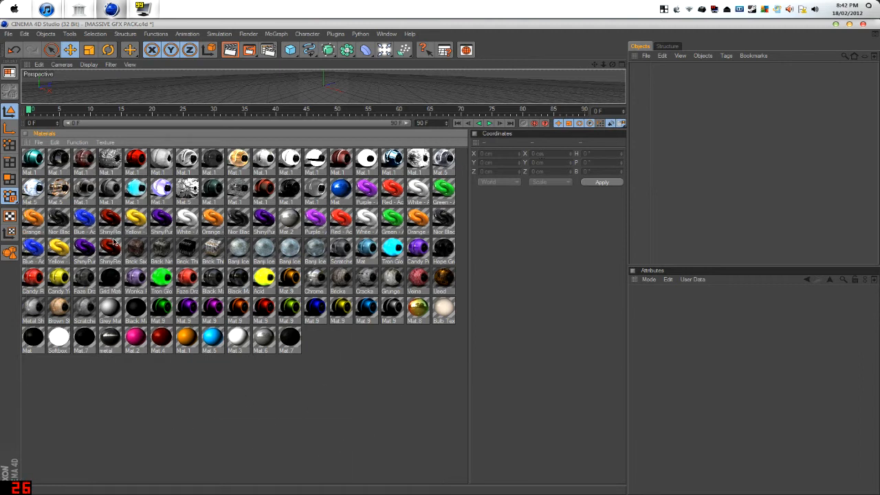
- Inspect Tron Glow Blue, the crumpled white Mat.1 and the glossy black reflective material, then deselect
{"action": "left_click", "coordinate": [110, 250]}
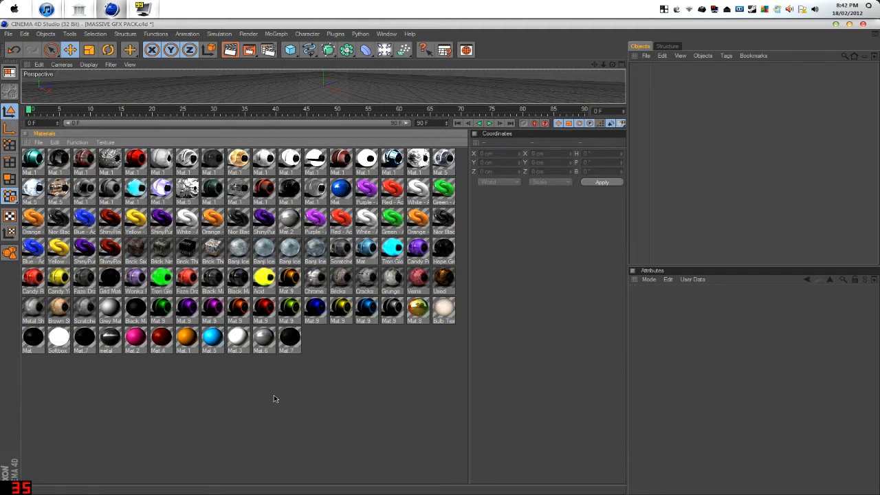
{"action": "mouse_move", "coordinate": [351, 306]}
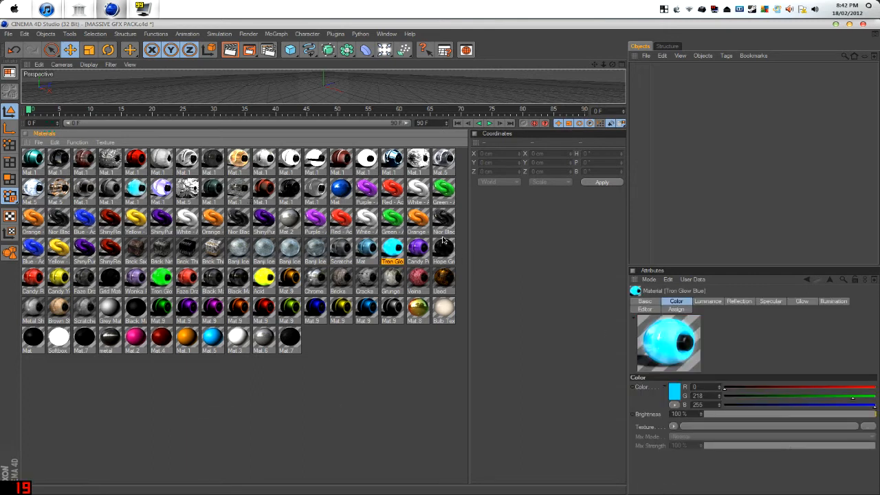
{"action": "left_click", "coordinate": [418, 160]}
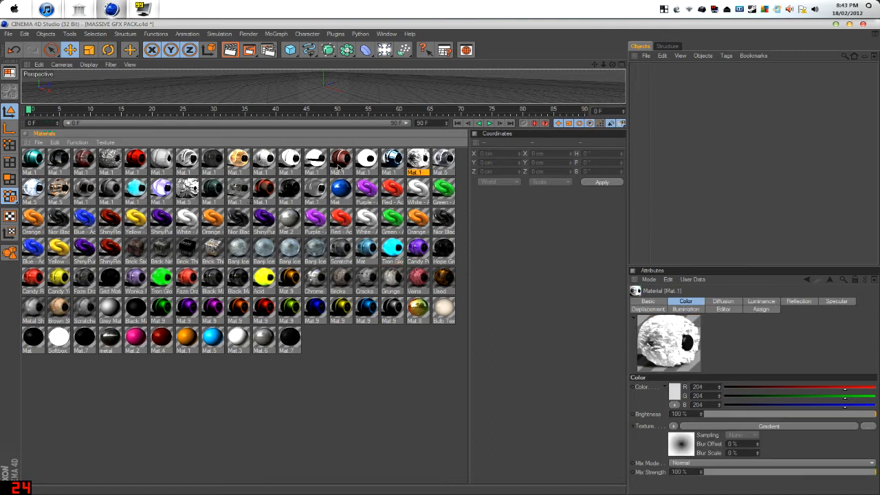
{"action": "left_click", "coordinate": [238, 278]}
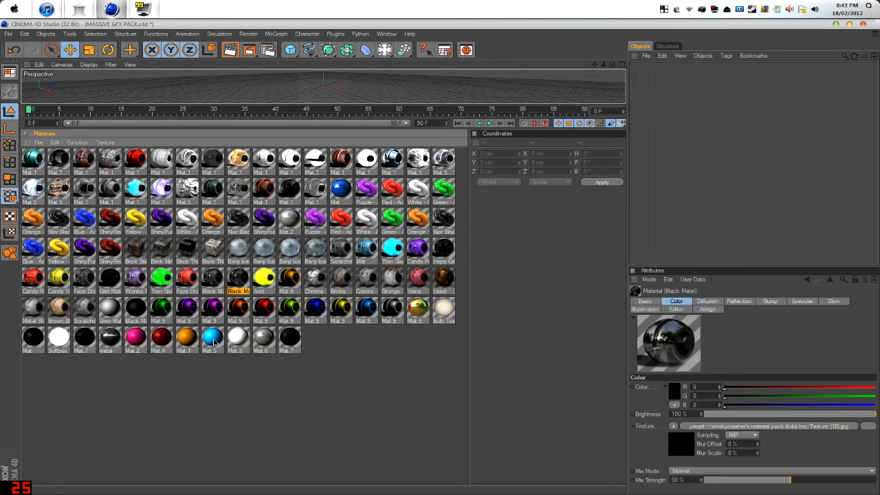
{"action": "left_click", "coordinate": [419, 310]}
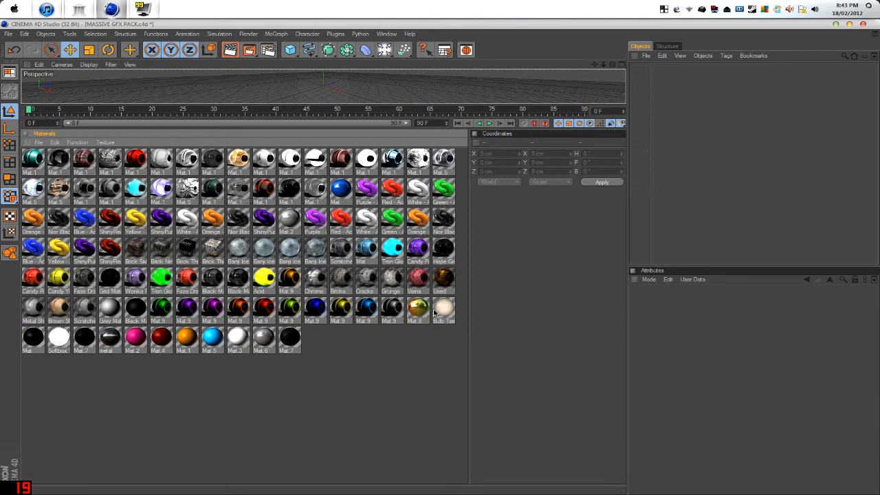
- View the Veins, Faze Drop and Wonka Purple materials in Attributes, then clear the selection
{"action": "left_click", "coordinate": [414, 281]}
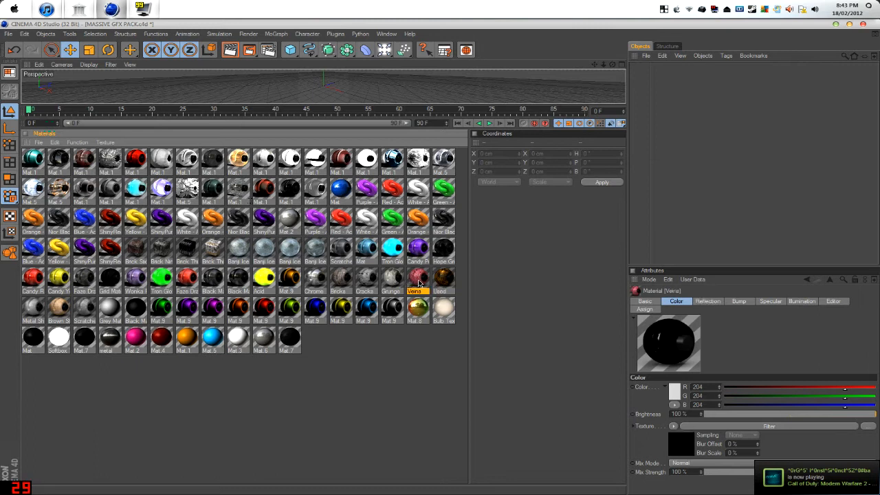
{"action": "left_click", "coordinate": [366, 278]}
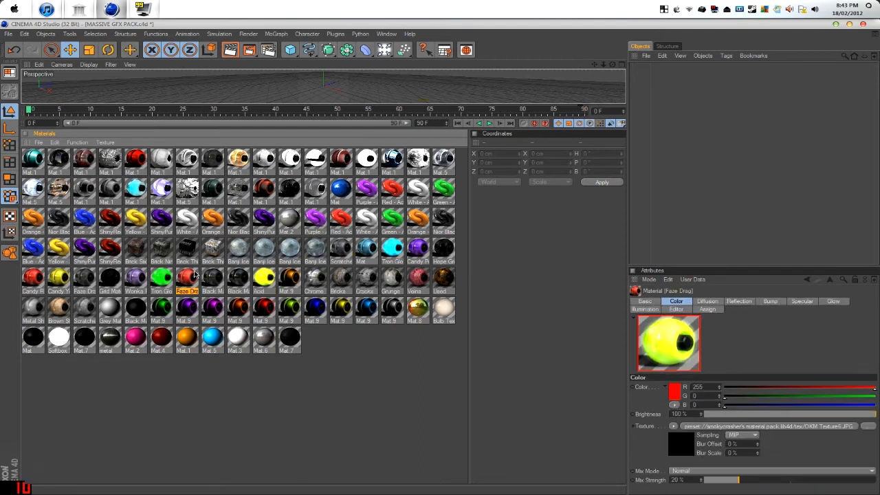
{"action": "left_click", "coordinate": [135, 277]}
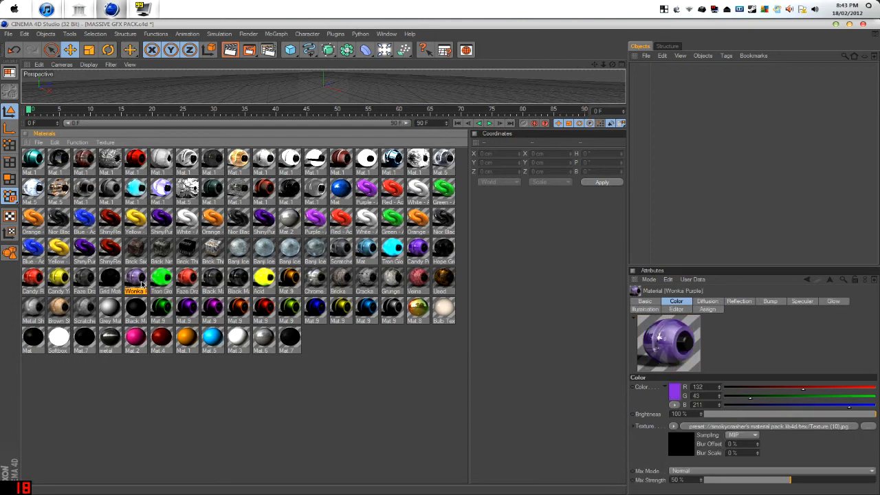
{"action": "left_click", "coordinate": [84, 278]}
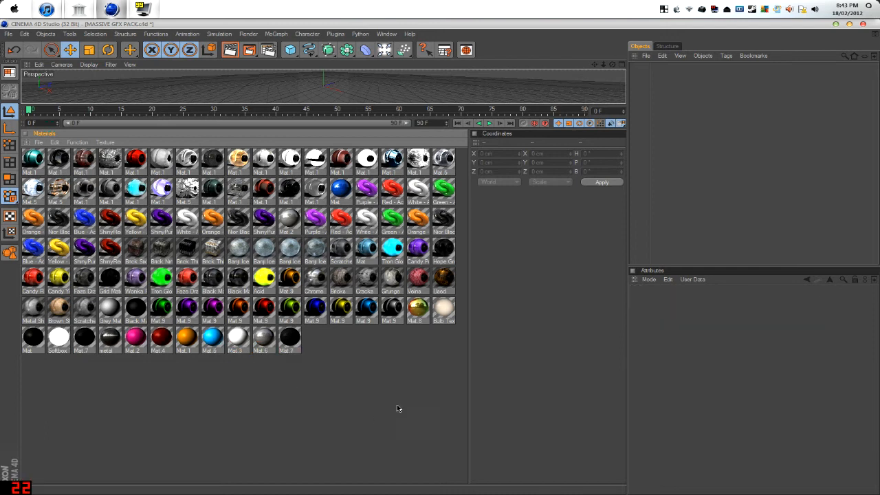
{"action": "mouse_move", "coordinate": [243, 417]}
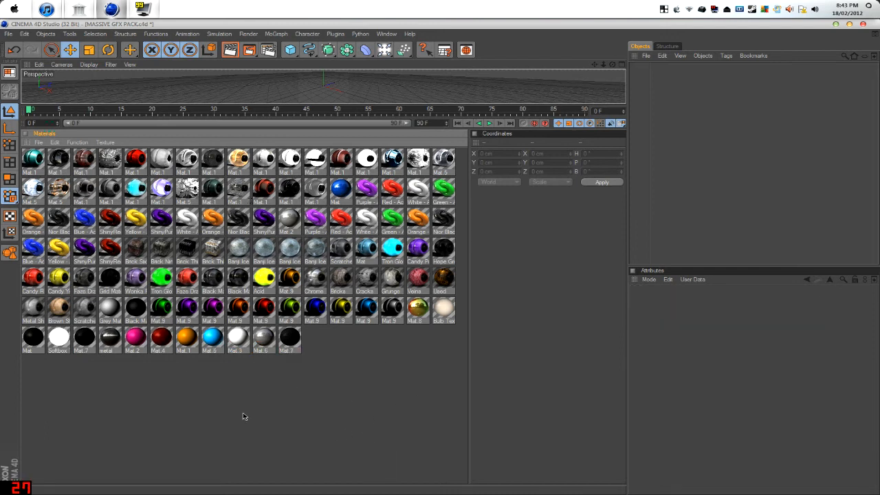